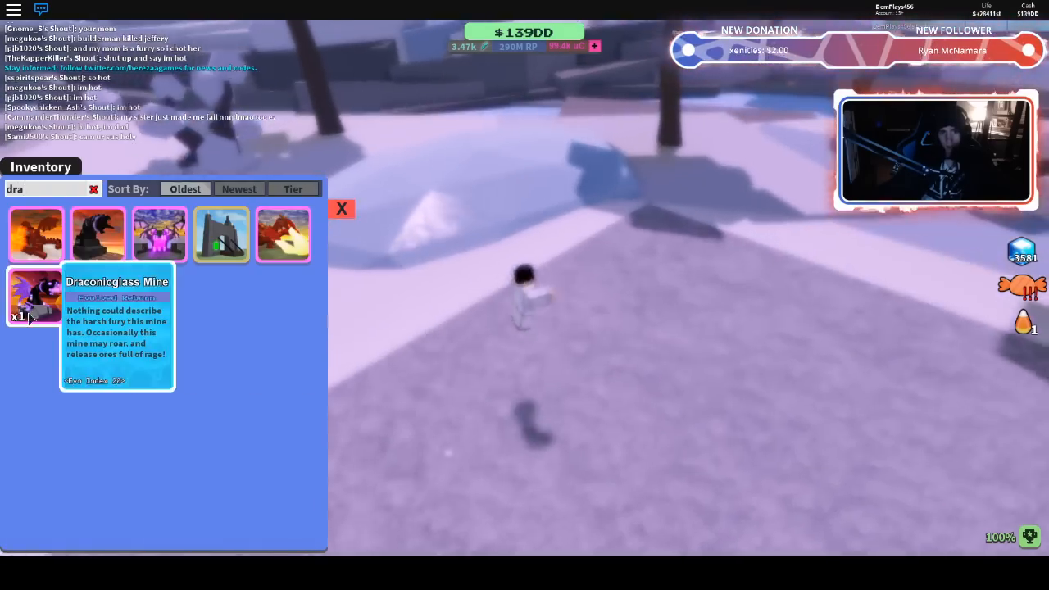
Place the Draconic Glass Mine on the base grid to start the row of mines.
click(93, 189)
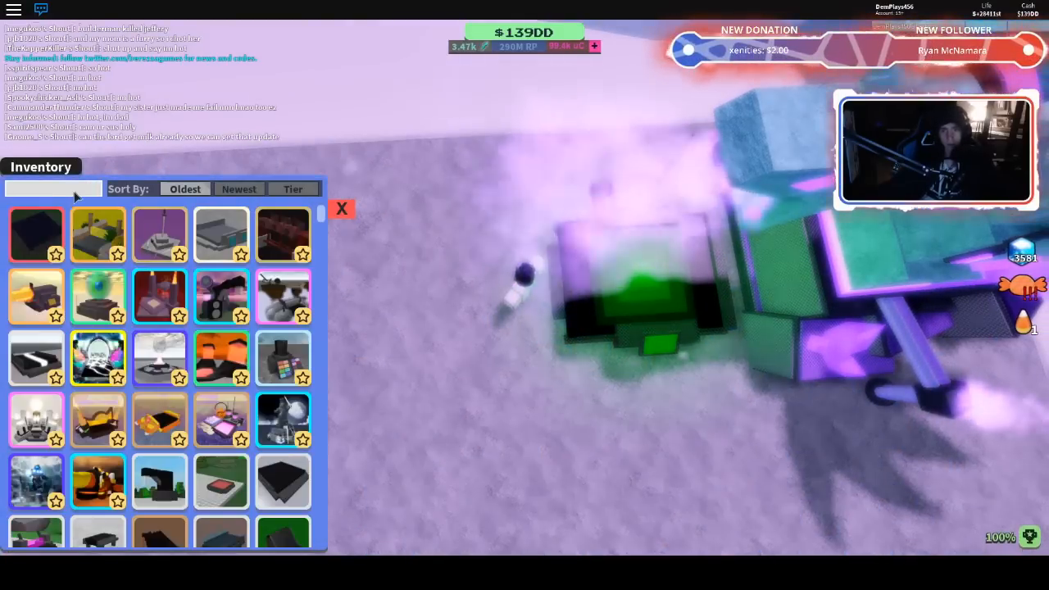
text(q)
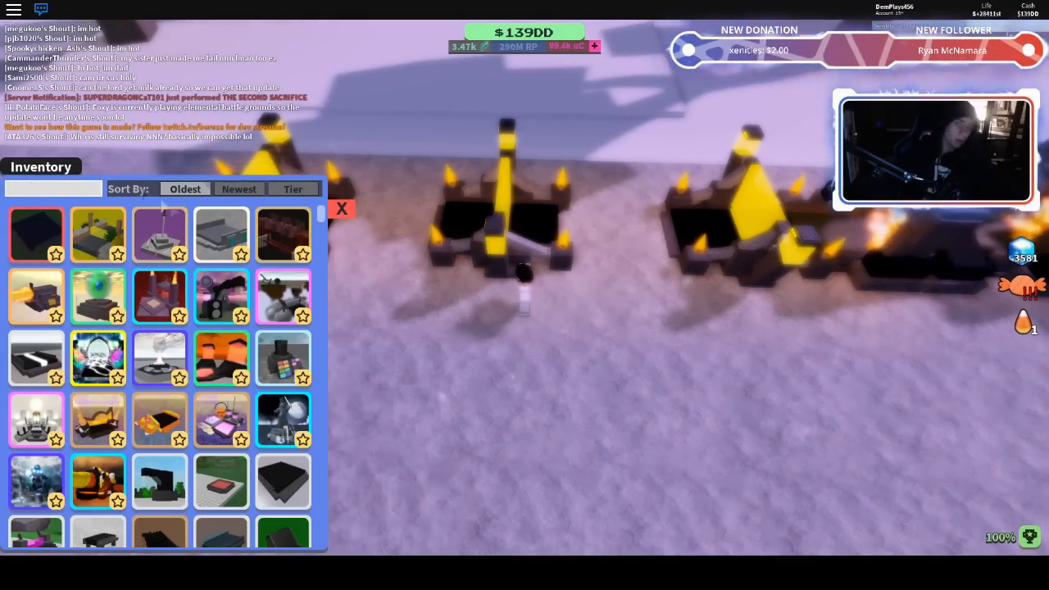
mouse_move(98, 296)
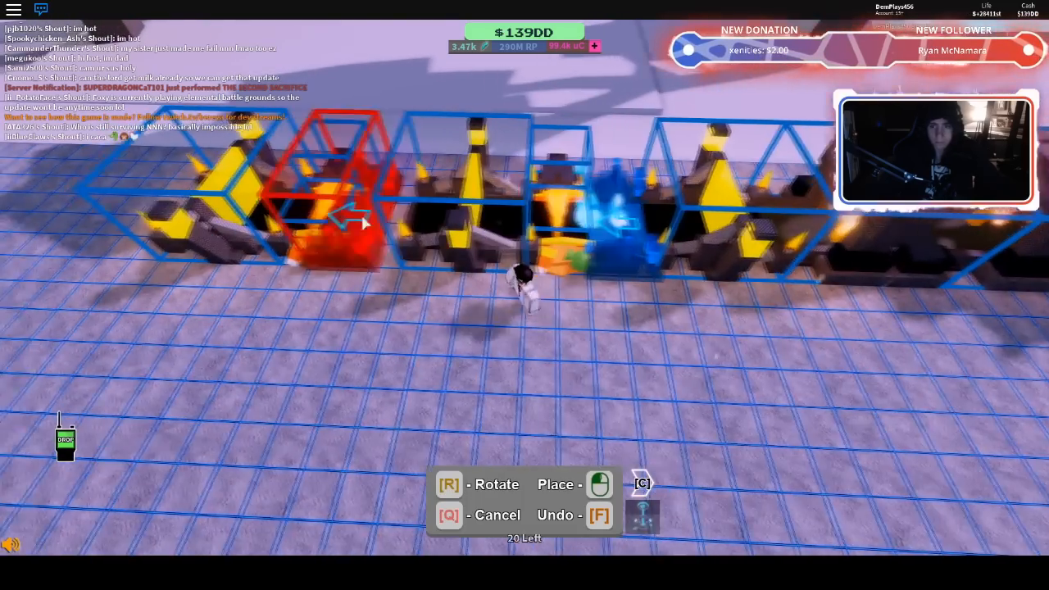
Place glowing upgraders from the filtered inventory along the conveyor by the mines.
click(320, 216)
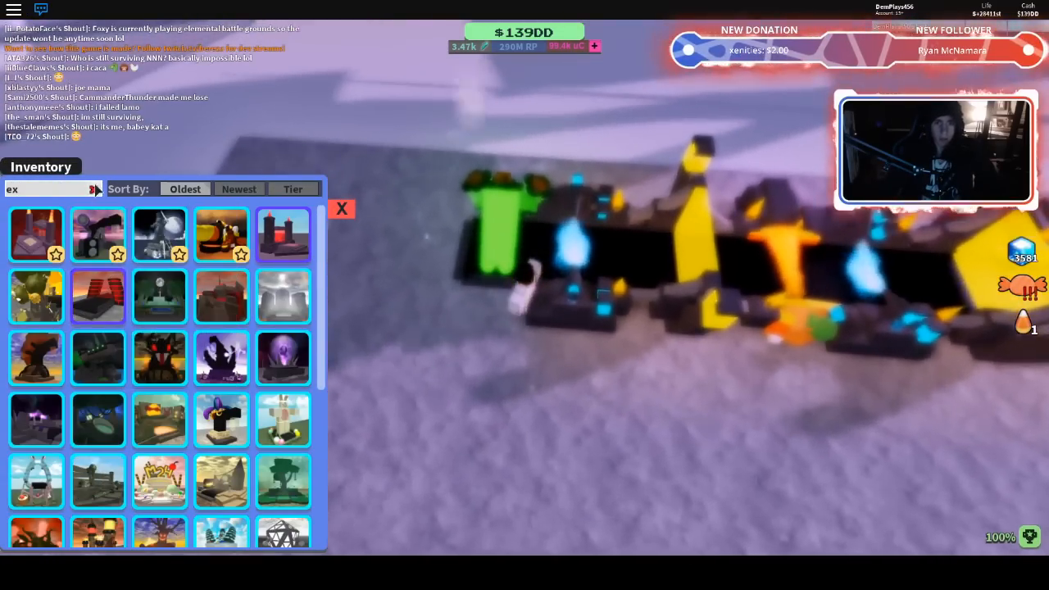
click(341, 210)
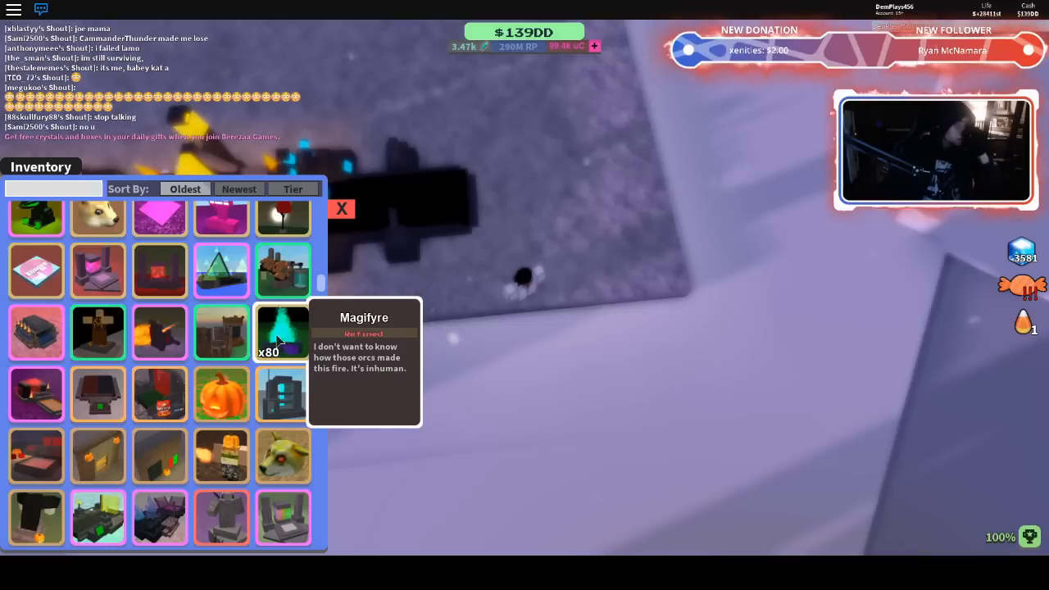
scroll(down, 3)
text(ra)
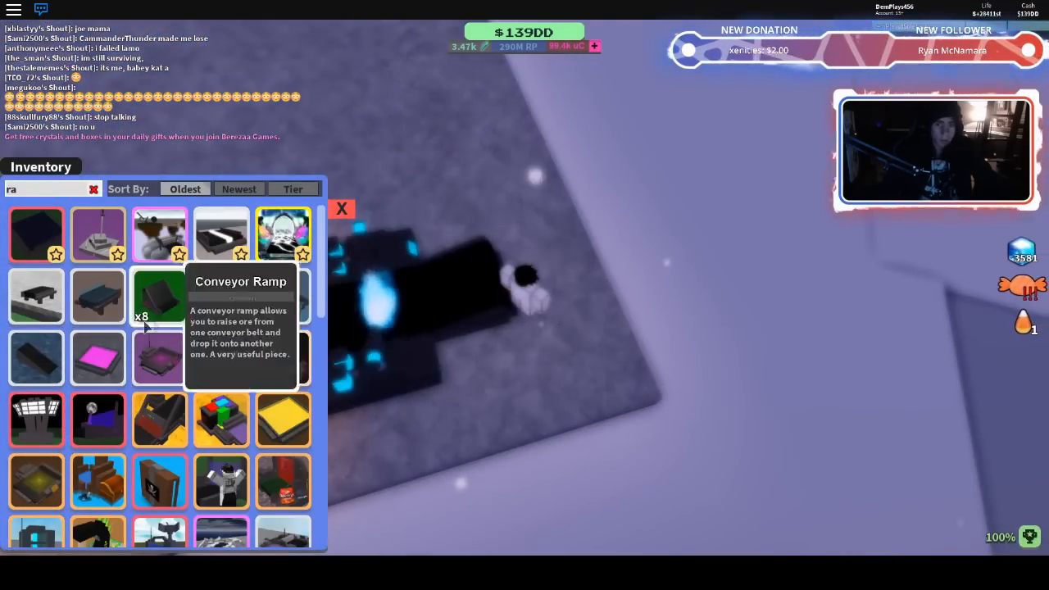
Place the Conveyor Ramp and further conveyor pieces to extend the purple-lit line.
click(159, 297)
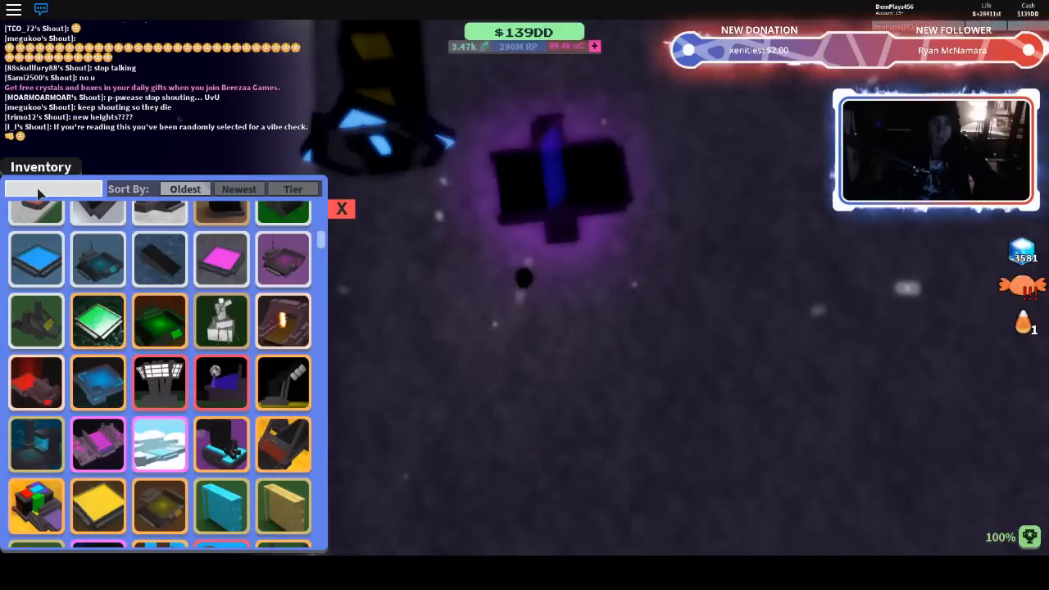
text(ce)
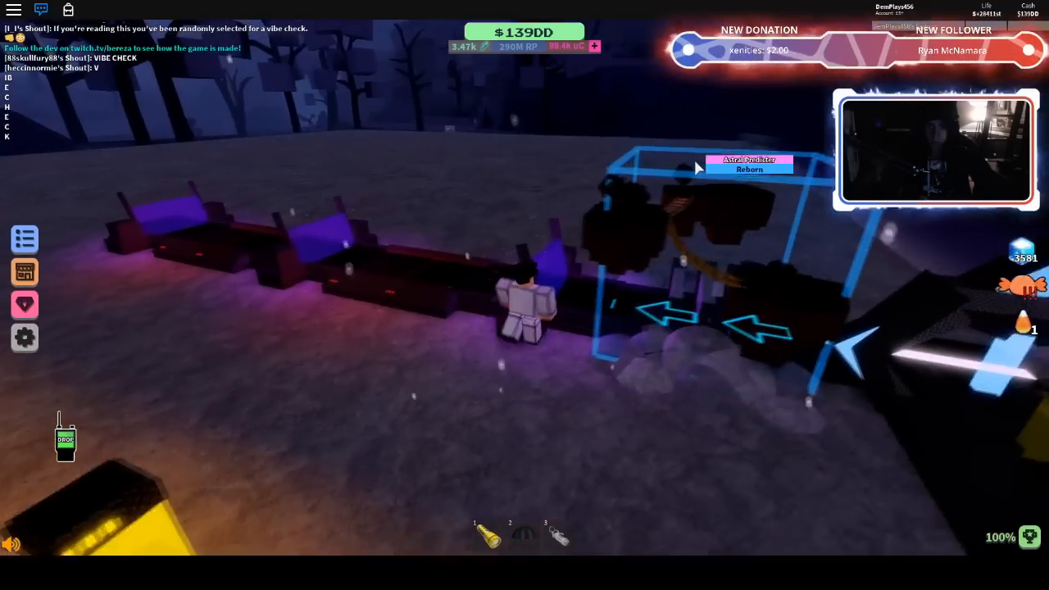
Finish the line's end piece and place the Large Converter Ramp after it.
click(23, 272)
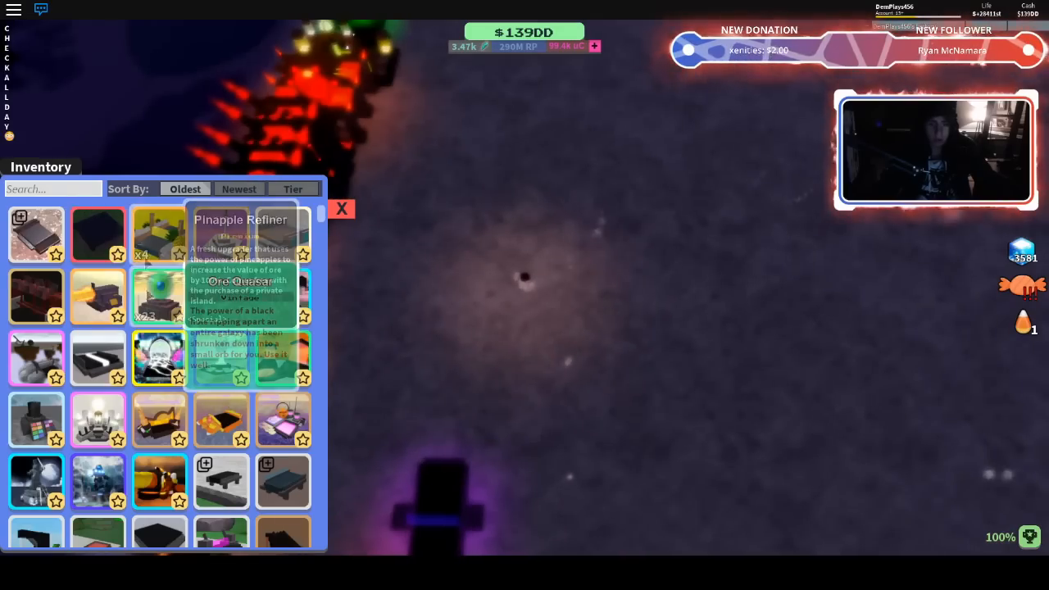
scroll(down, 3)
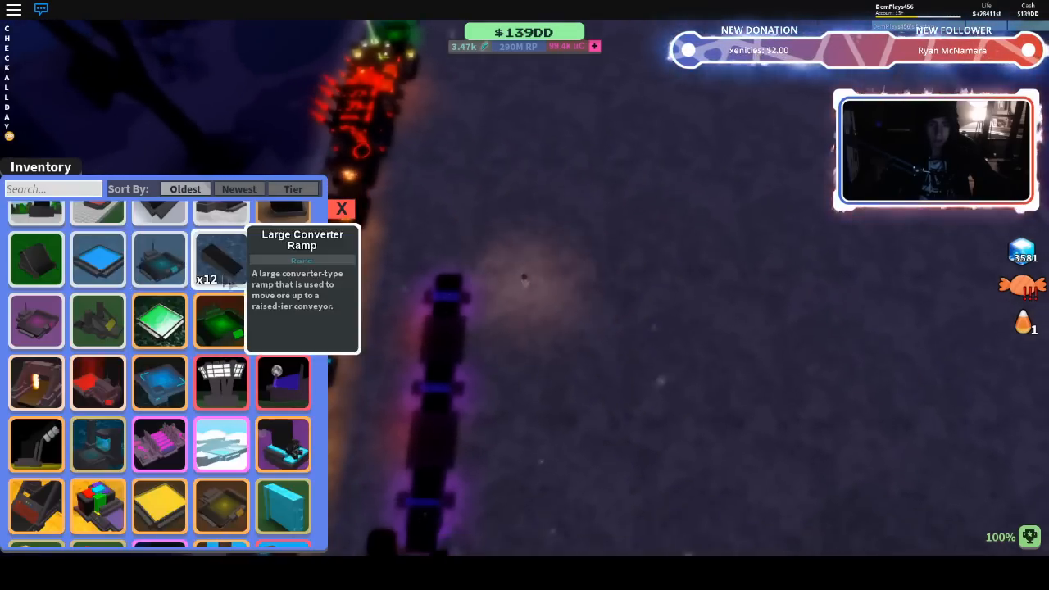
click(221, 259)
text(ra)
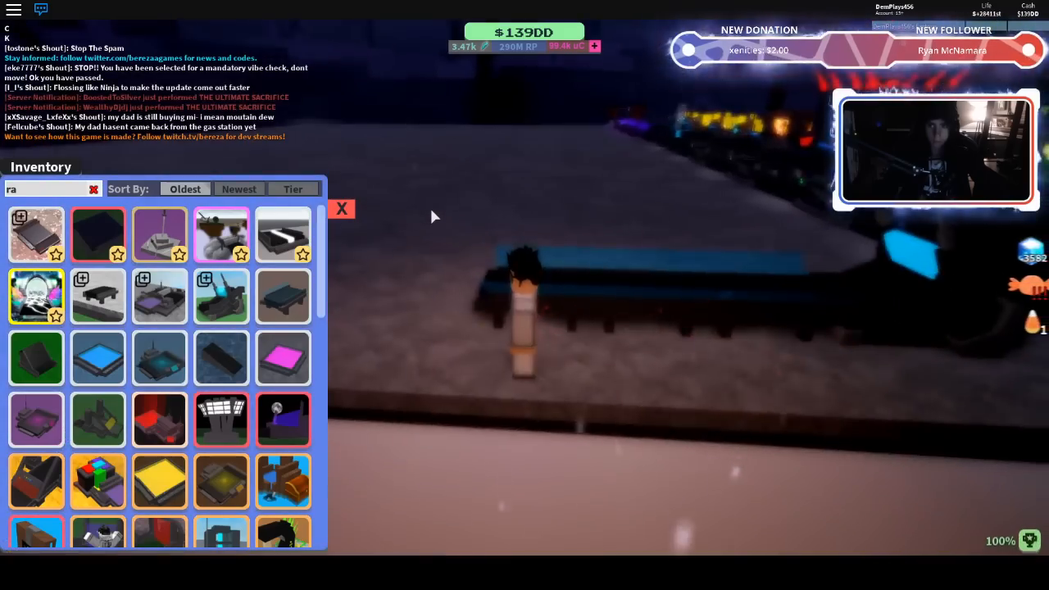
Inspect the base, then search 'tr' and place the machine at the conveyor's end.
click(340, 210)
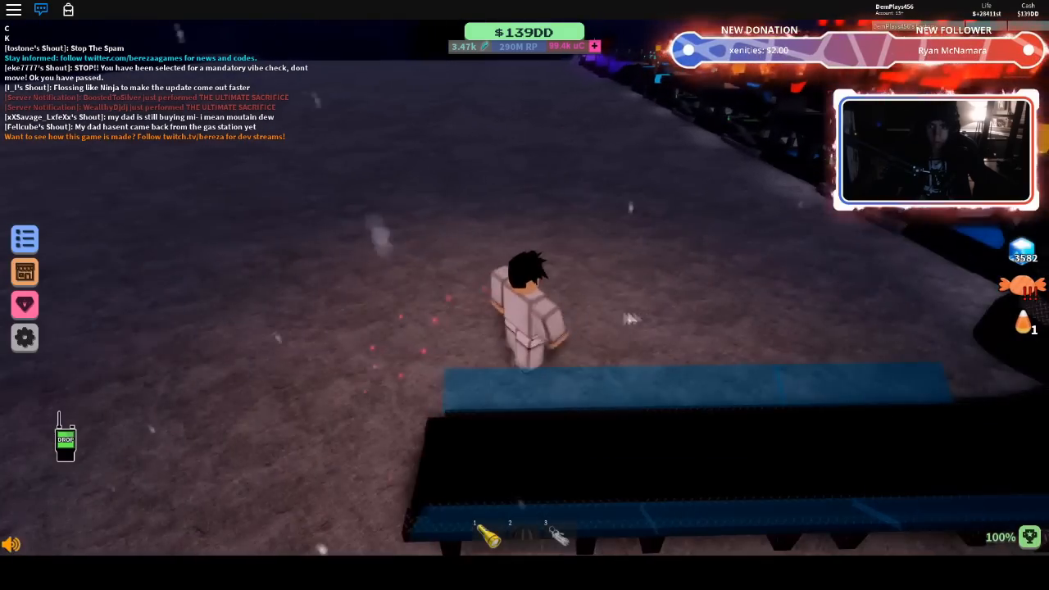
click(24, 272)
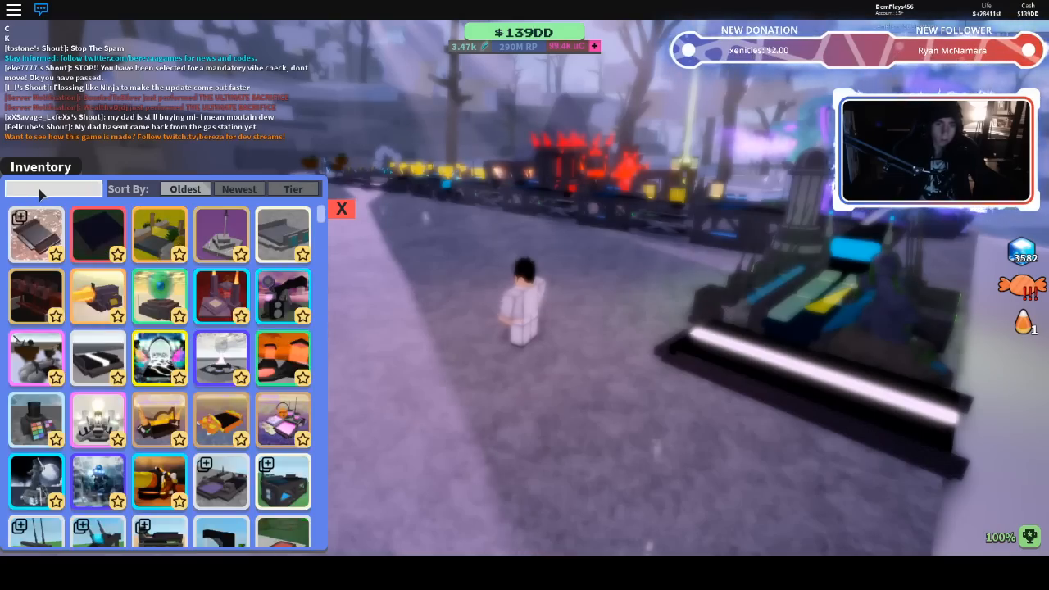
text(tr)
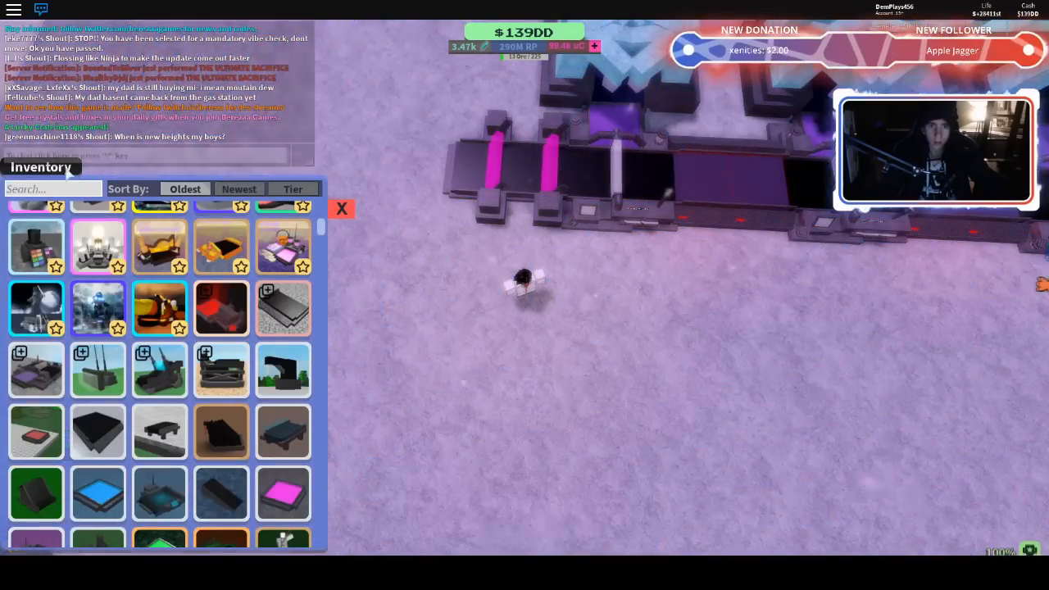
Search 'reborn' and place the Final Eclipse Gate along the conveyors.
text(reborn)
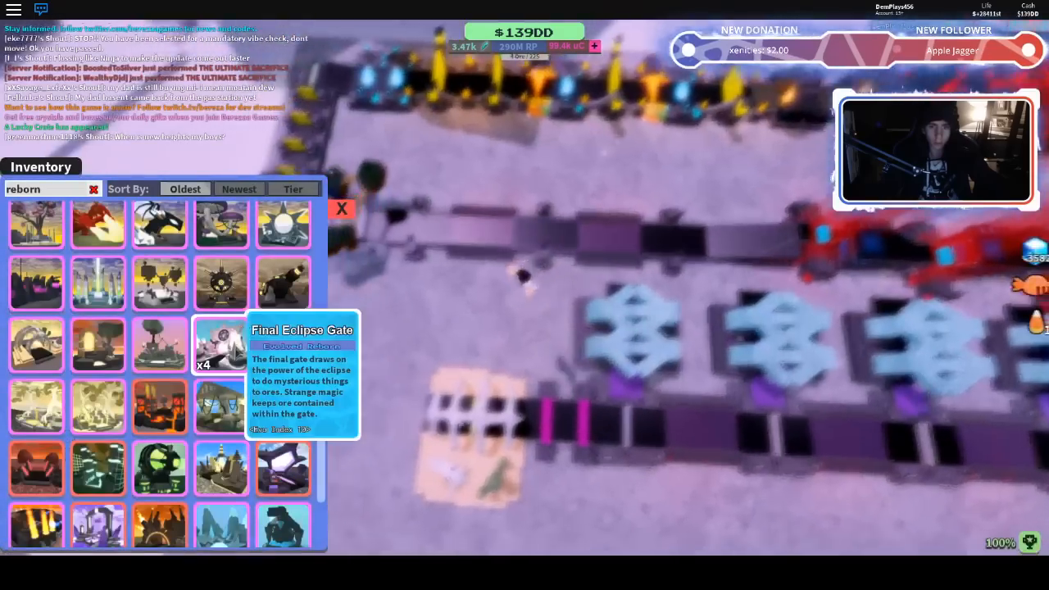
click(220, 344)
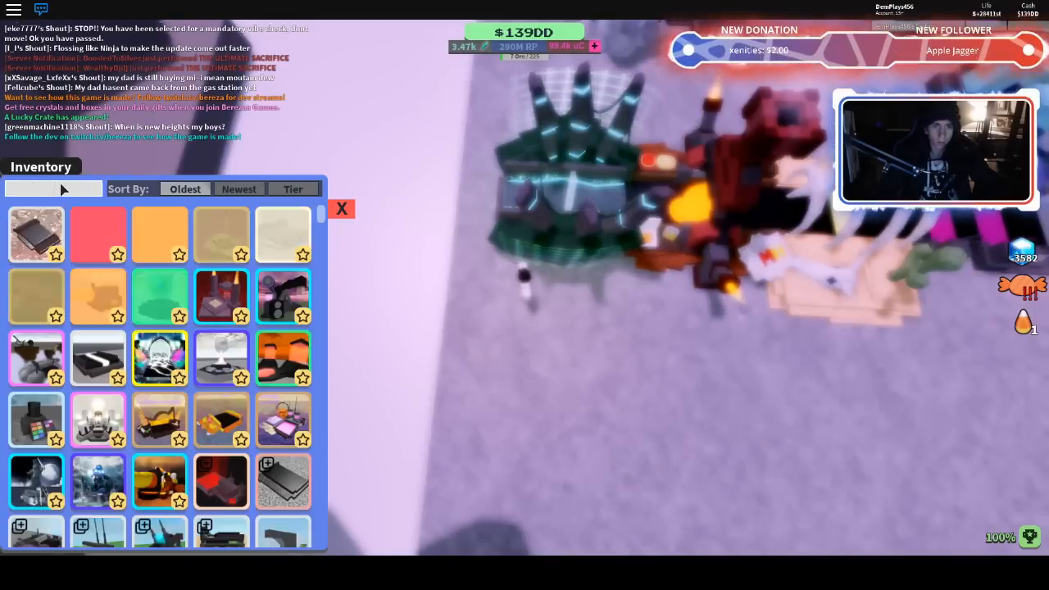
Place the Orange Teleporter (Receiver) and another machine on the snowy base floor.
click(36, 232)
text(tele)
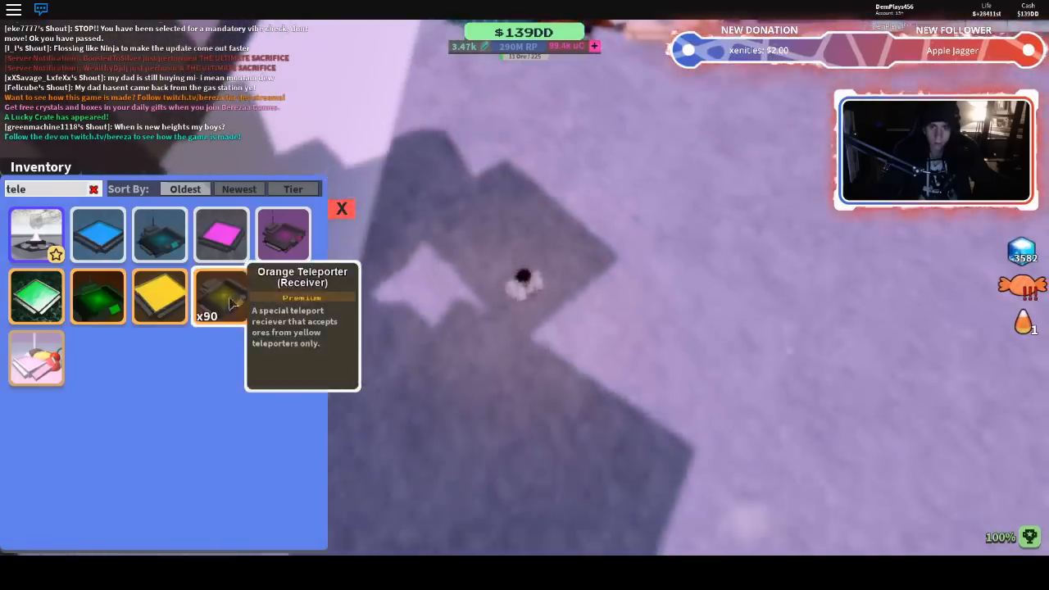
click(341, 208)
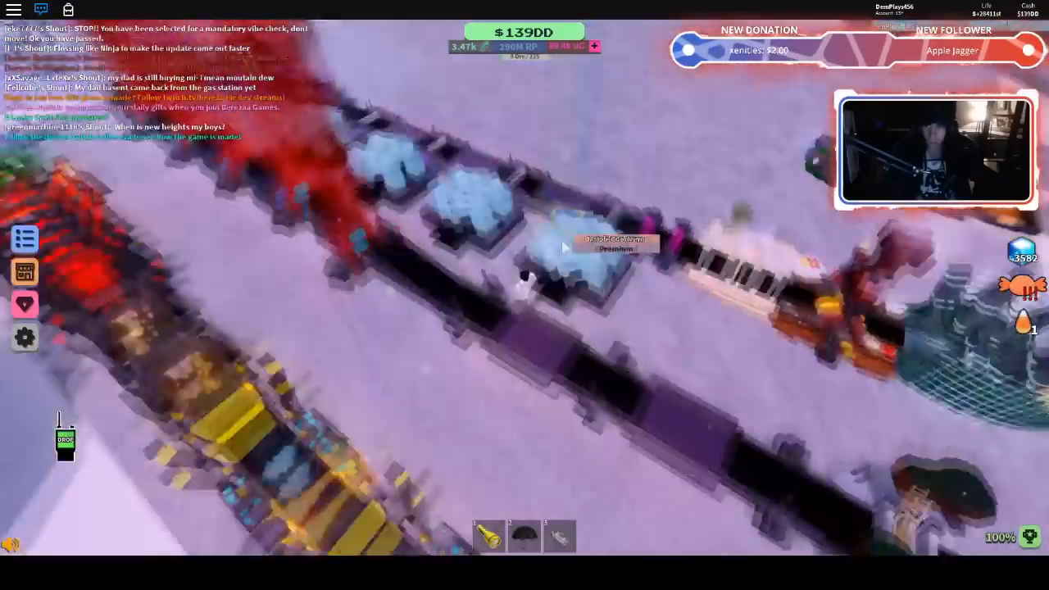
click(25, 271)
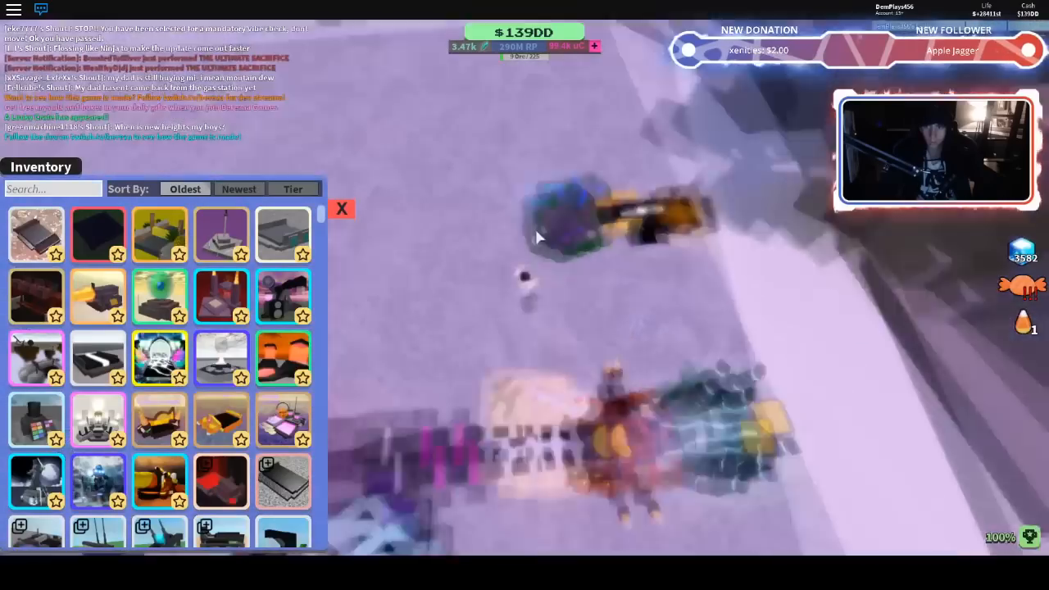
mouse_move(98, 296)
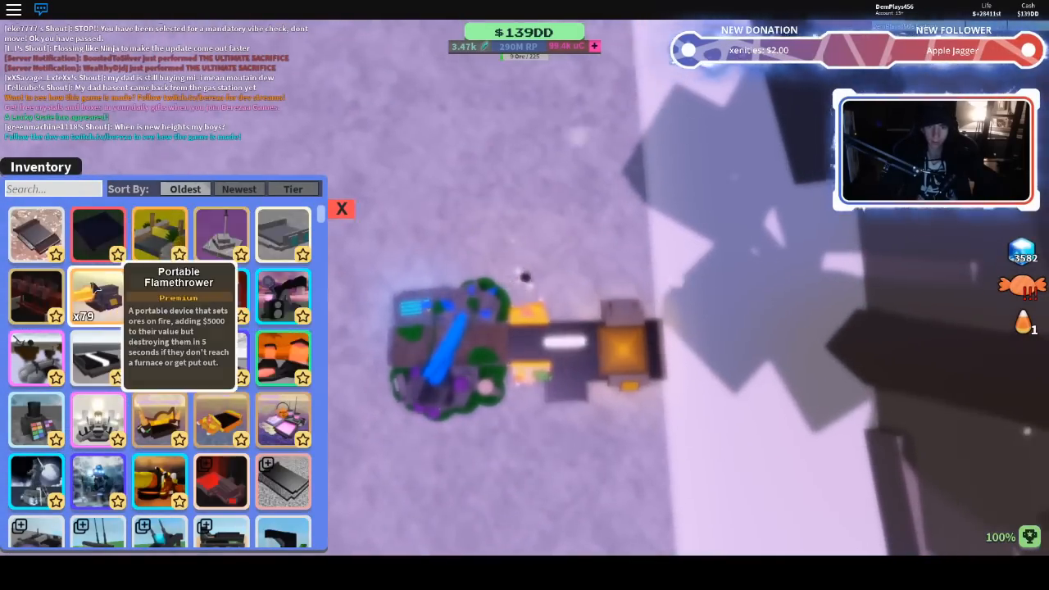
click(341, 210)
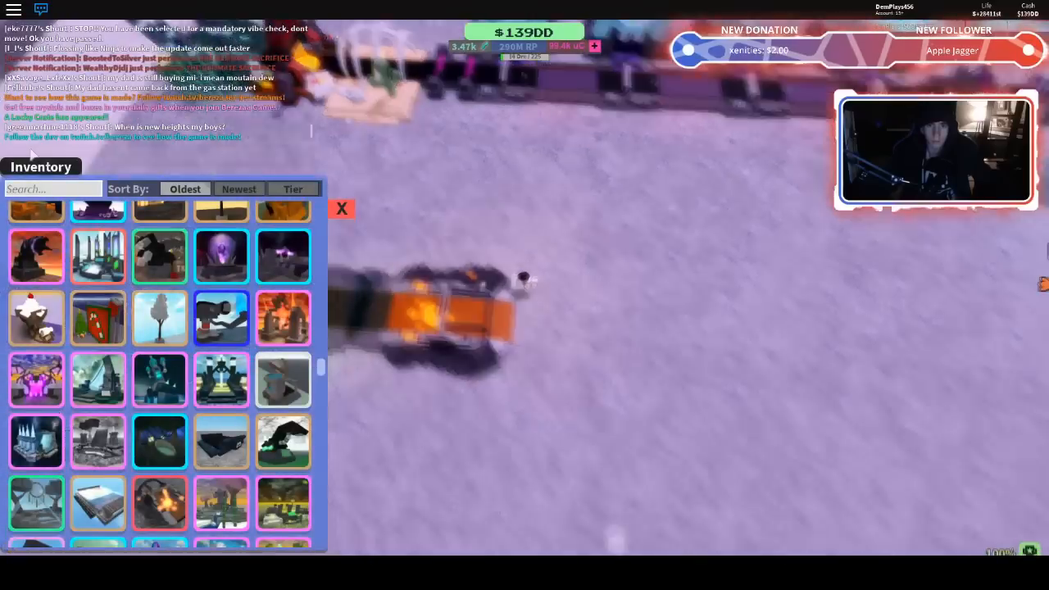
Search 'tes' and place the Green Teleporter (Sender) beside the avatar.
text(tes)
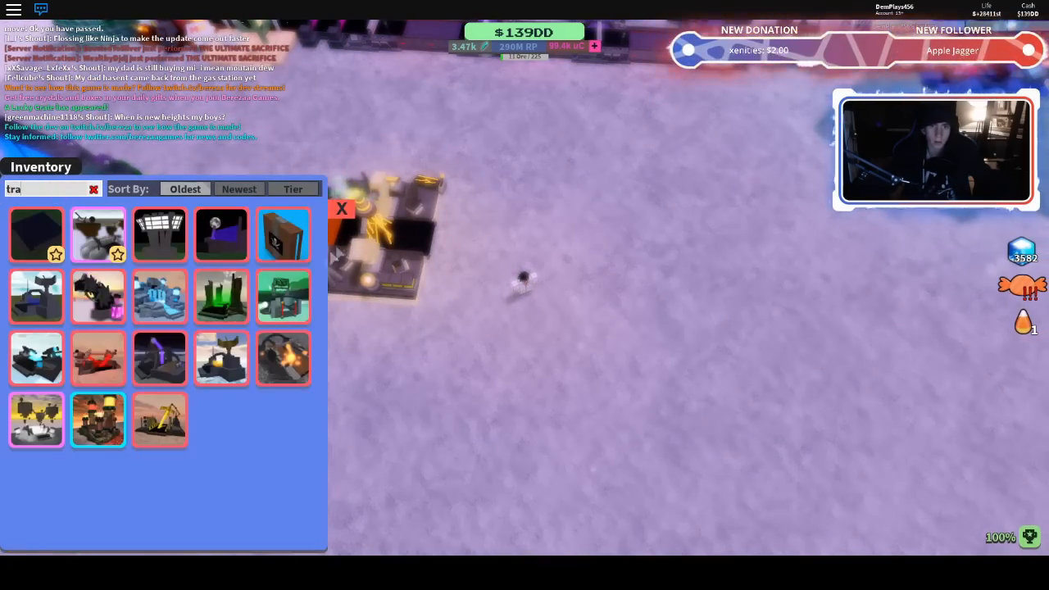
mouse_move(98, 357)
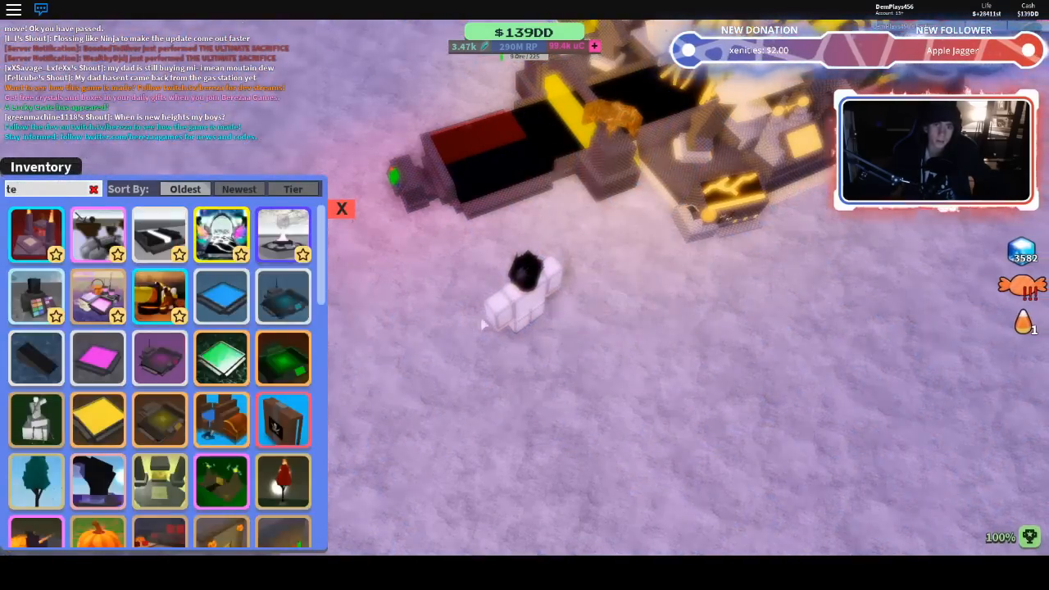
mouse_move(219, 357)
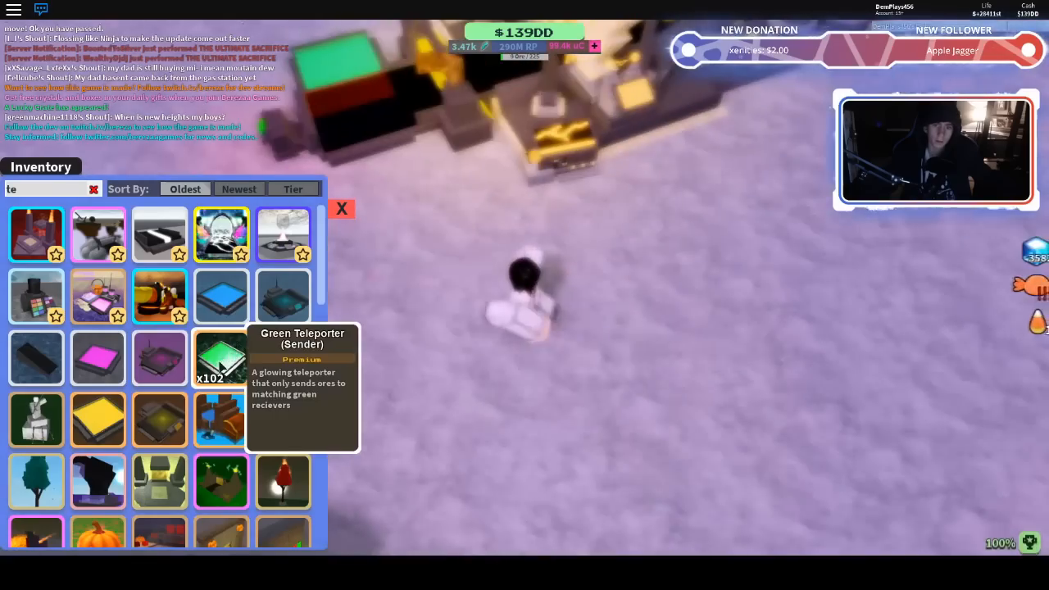
click(221, 358)
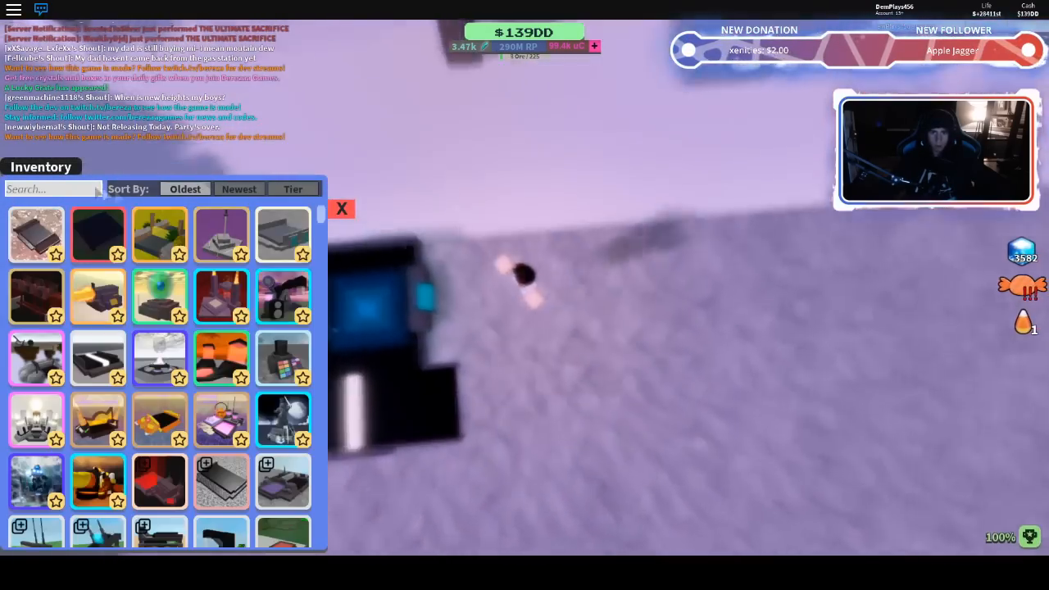
Search 'larg' and set the Large Conveyor Ramp down next to the dark machine.
text(black)
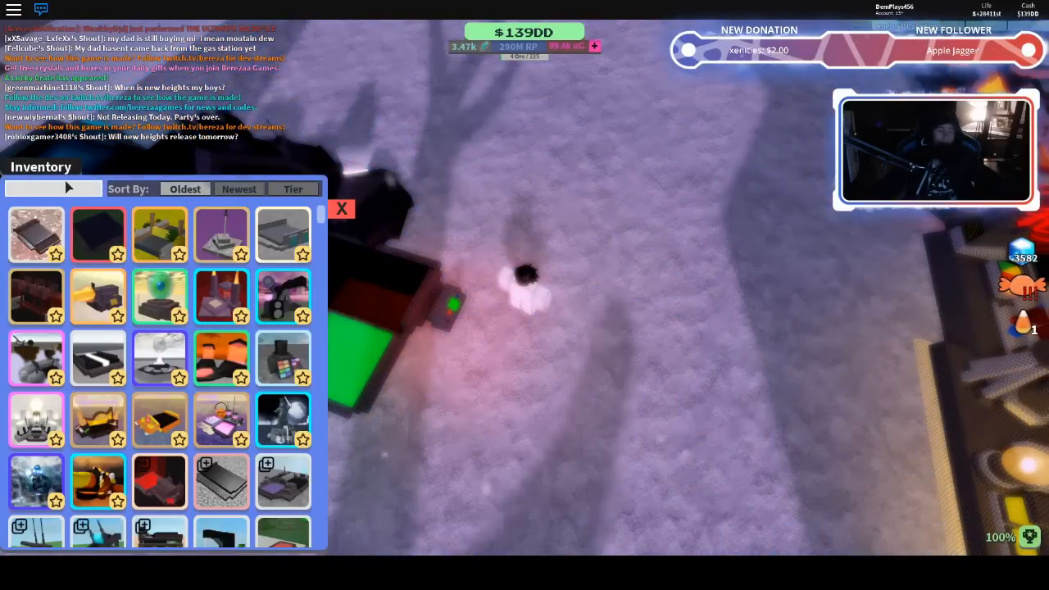
text(larg)
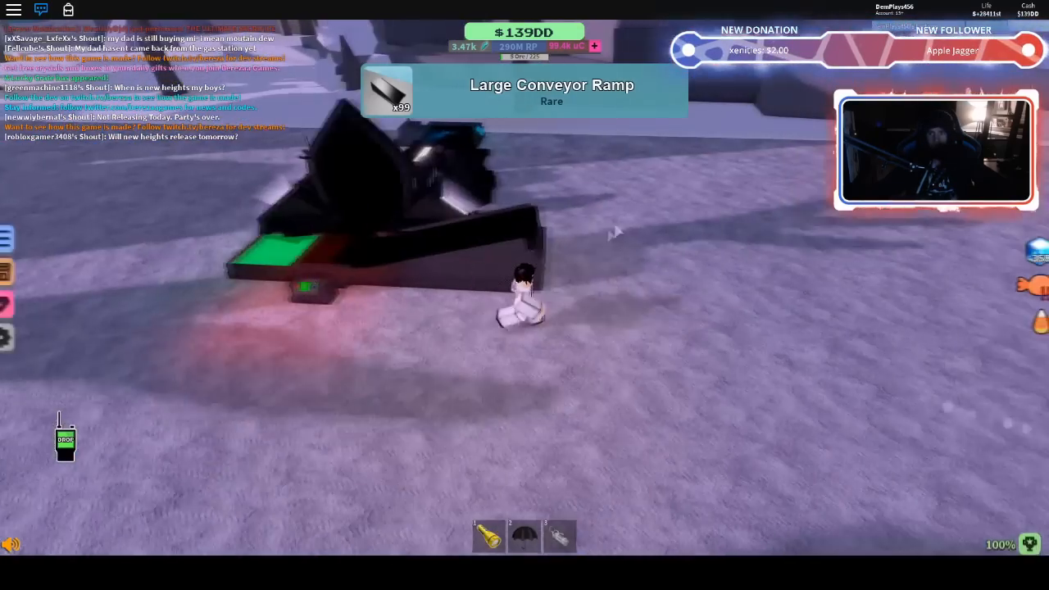
click(4, 272)
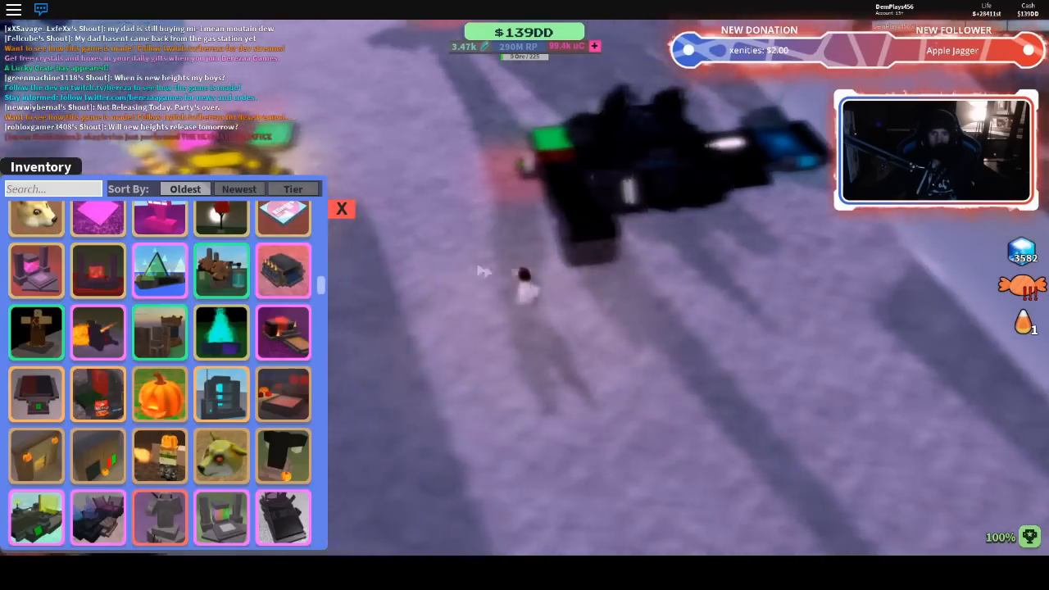
Place Nuclear Conveyors to lengthen the row, then search 'pal' for the next machine.
click(341, 209)
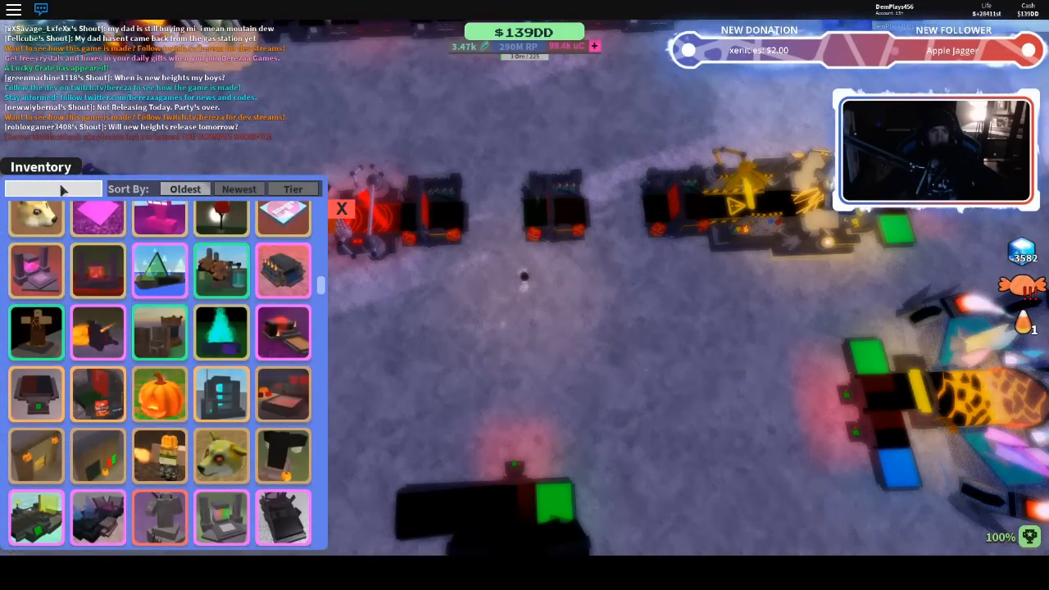
text(nuc)
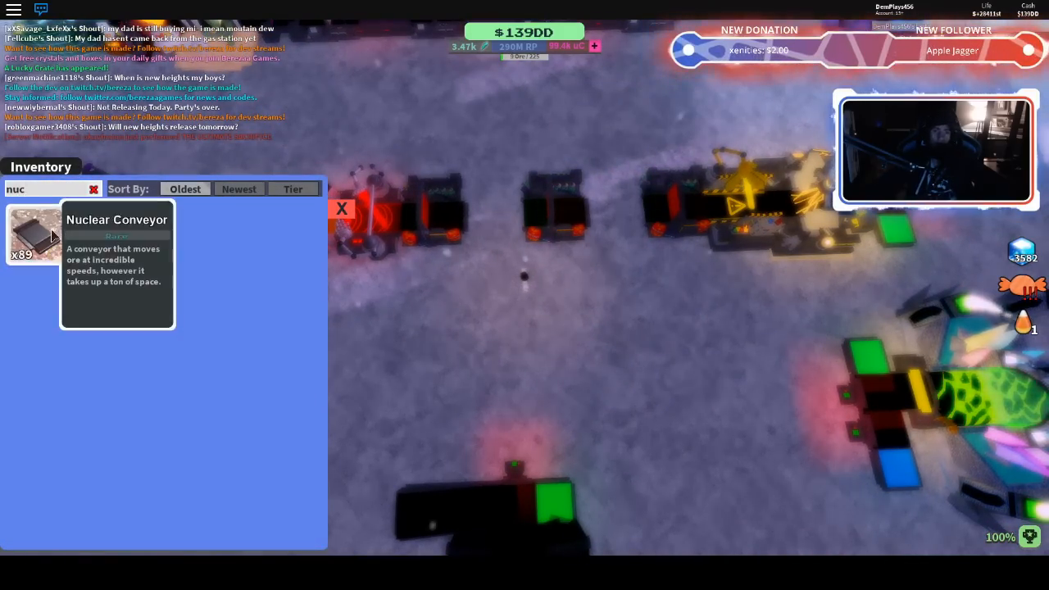
click(34, 236)
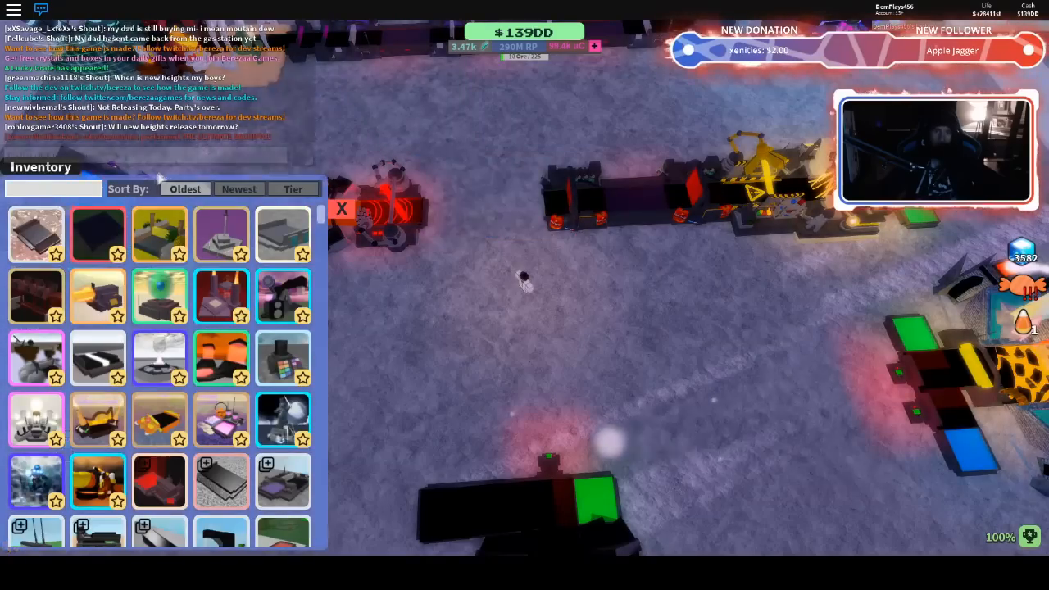
text(pal)
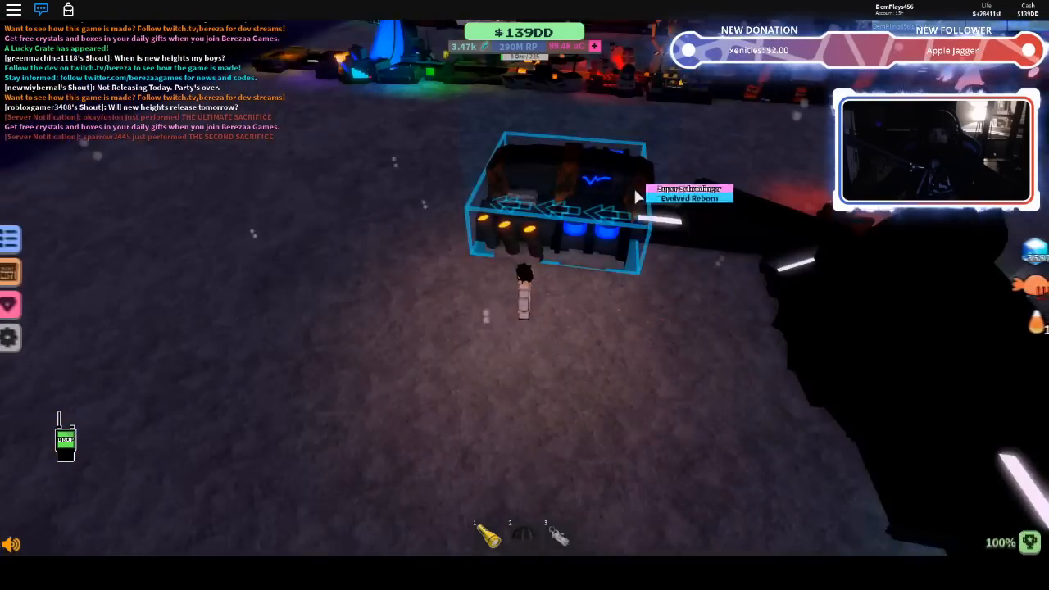
Reopen the item inventory and filter it with the search term 'gar'.
click(12, 239)
text(gtr)
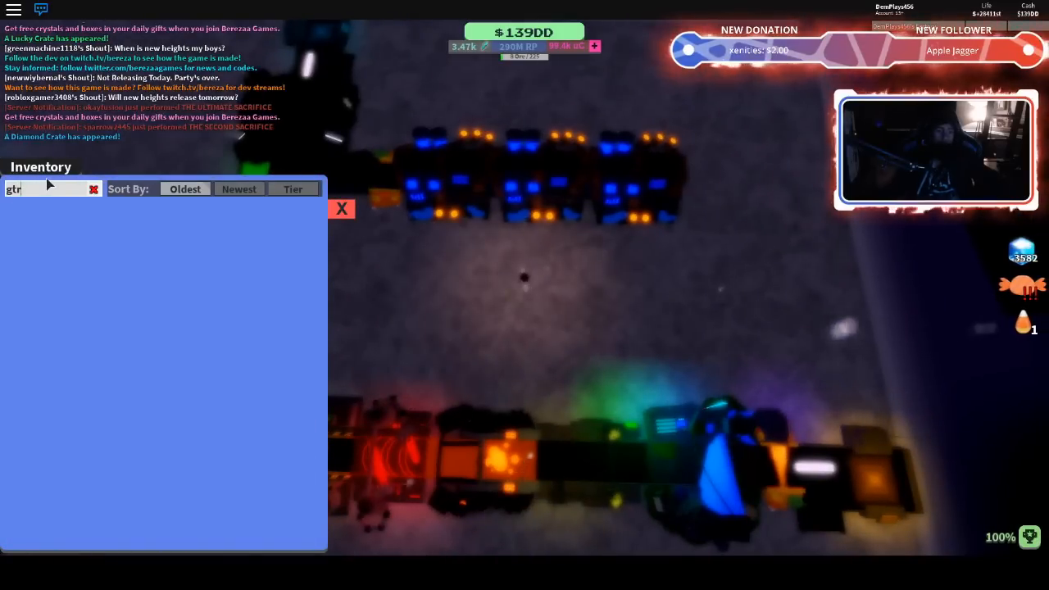
text(ga)
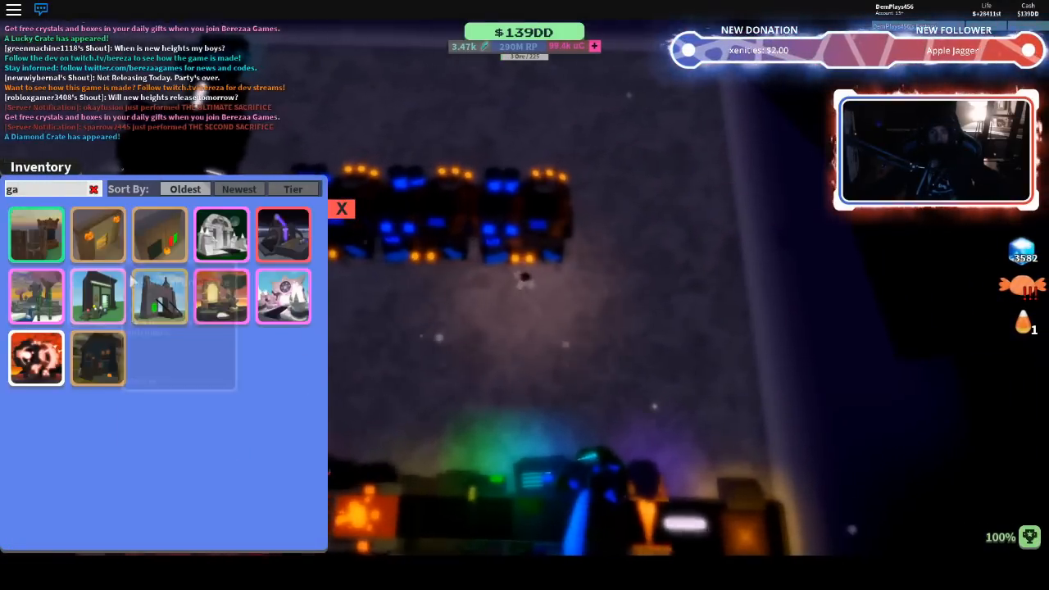
text(r)
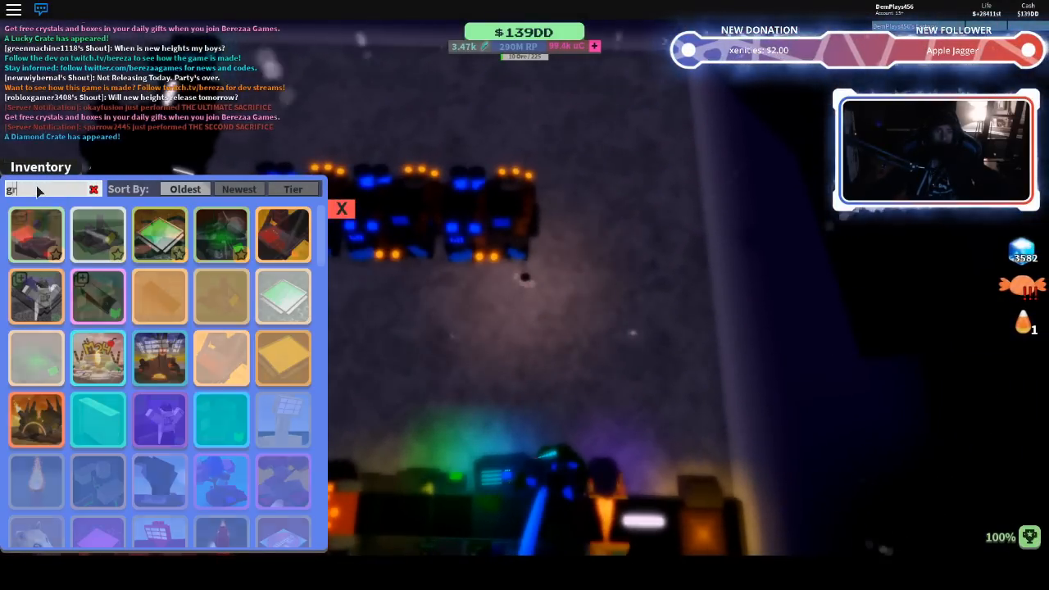